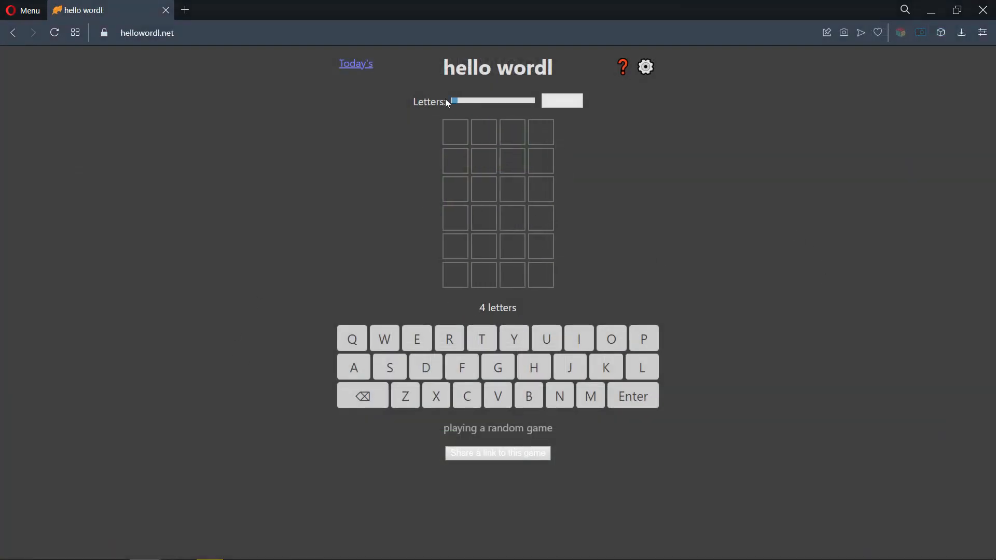
Step: Move the Letters slider up to 6, then back down to 5 letters
drag(453, 100, 476, 100)
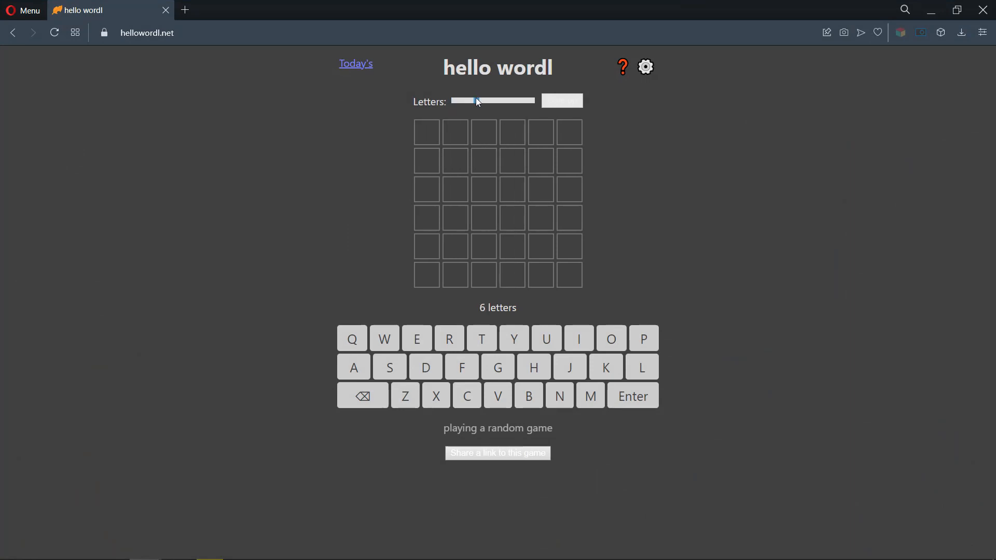
drag(476, 101, 521, 101)
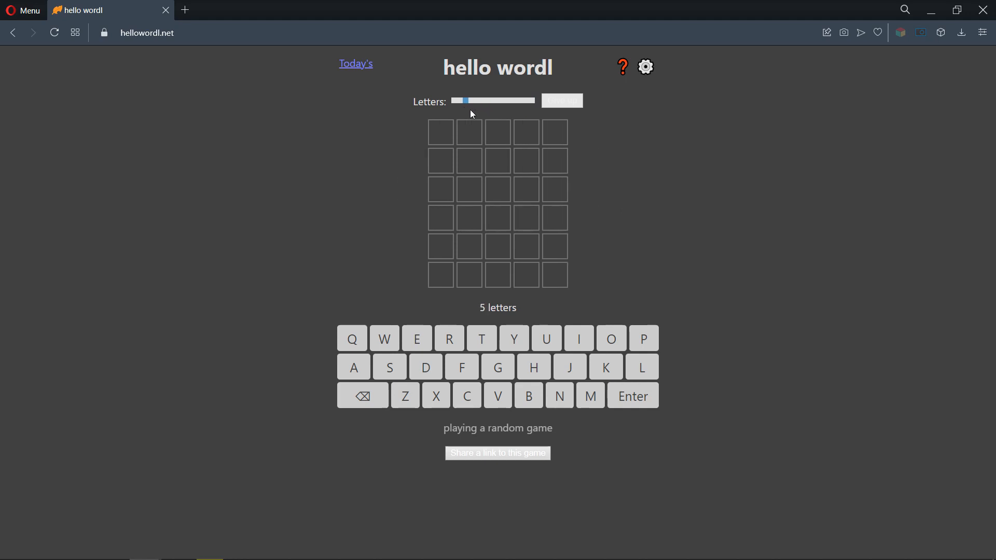
Step: Open the Hello Wordl settings and nudge the Difficulty slider
click(646, 65)
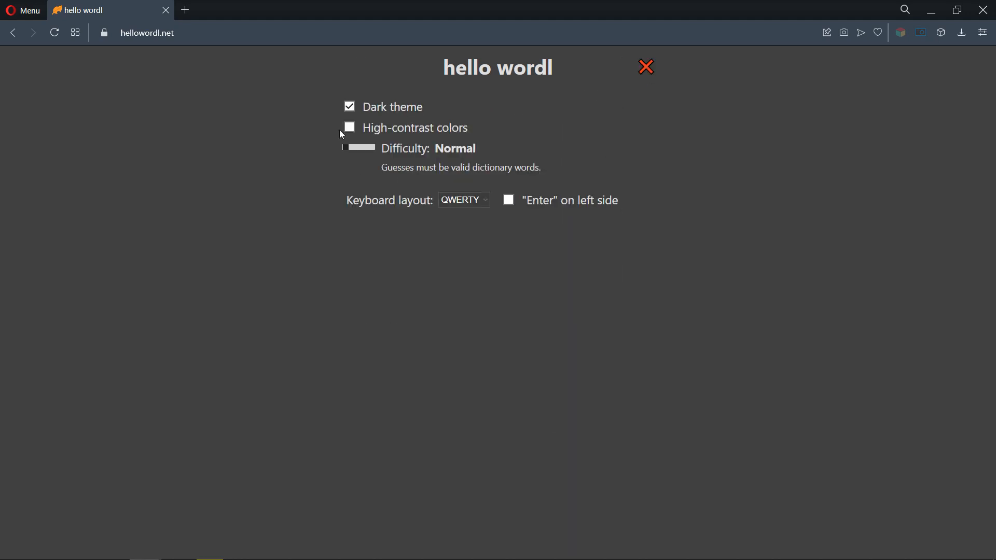
drag(354, 148, 372, 148)
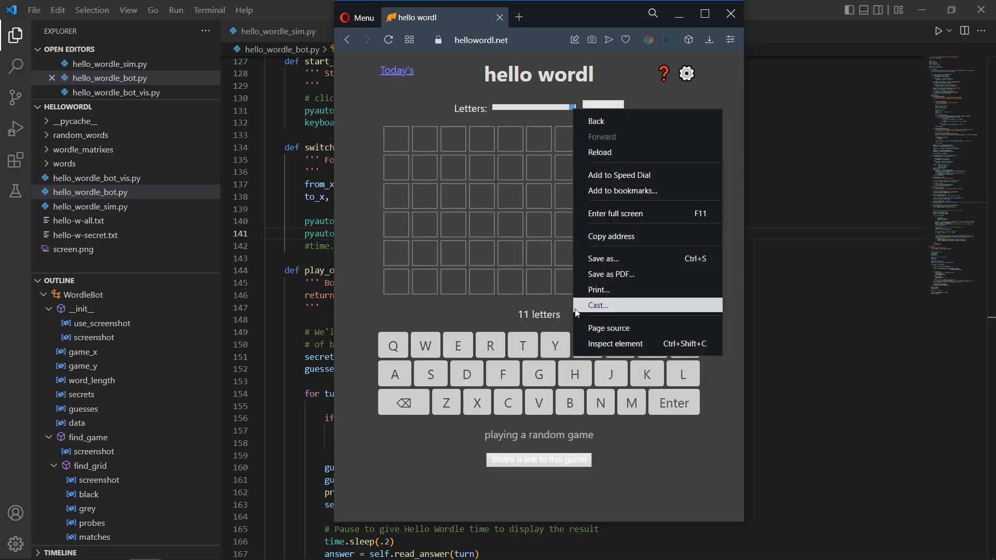
Step: Dismiss the right-click page options menu over the game
click(615, 343)
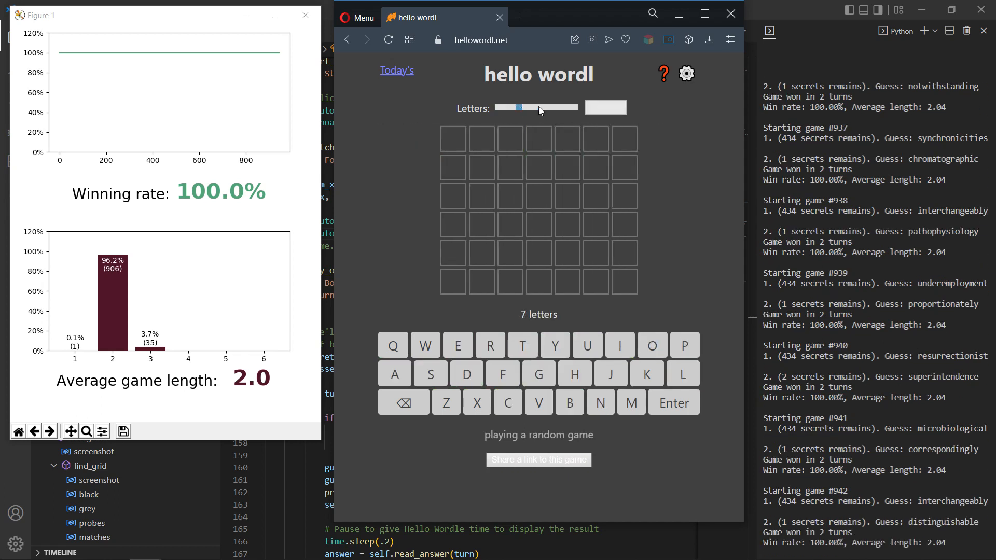
Step: Set the word length to 7 letters with the Letters slider
drag(521, 107, 578, 107)
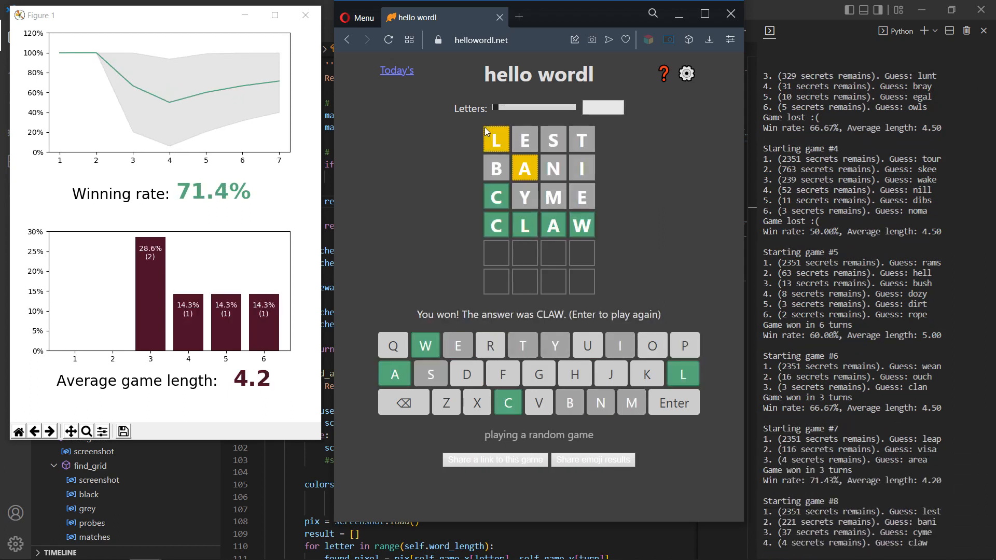
Step: Press Enter while the bot plays toward solving CLAW
key(Enter)
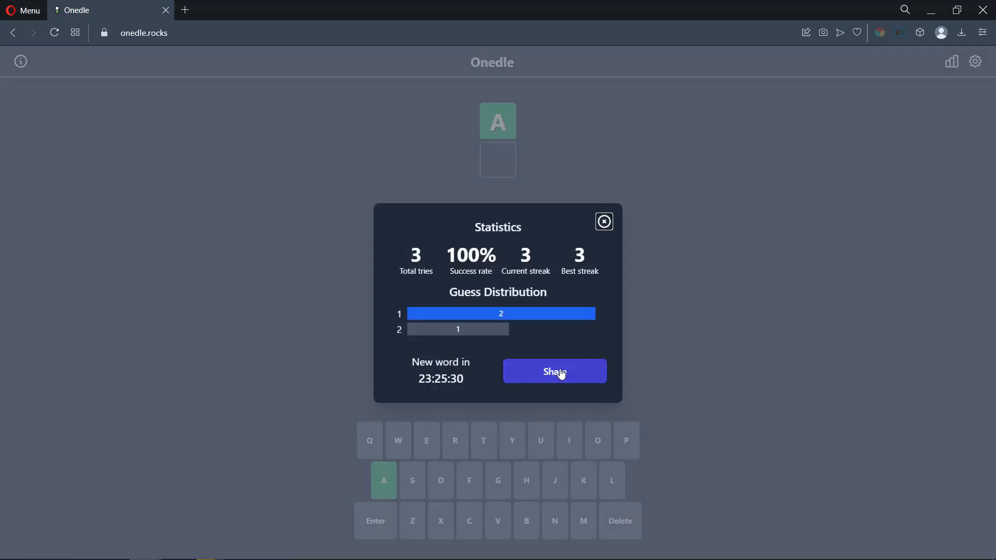
Step: Click Share in the Onedle Statistics dialog
click(603, 221)
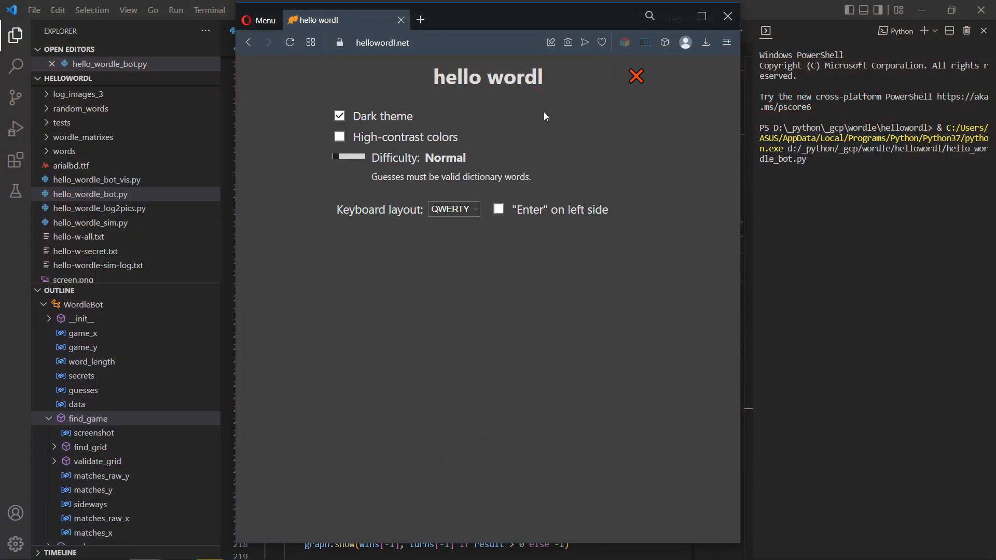
Step: Raise the difficulty to Hard and close the settings back to the 4-letter board
drag(343, 158, 356, 157)
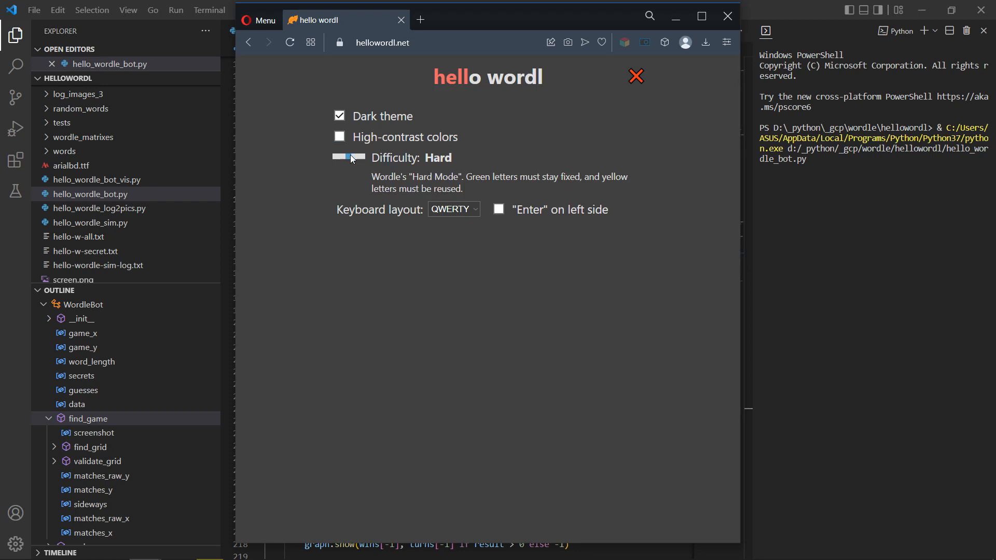
click(636, 77)
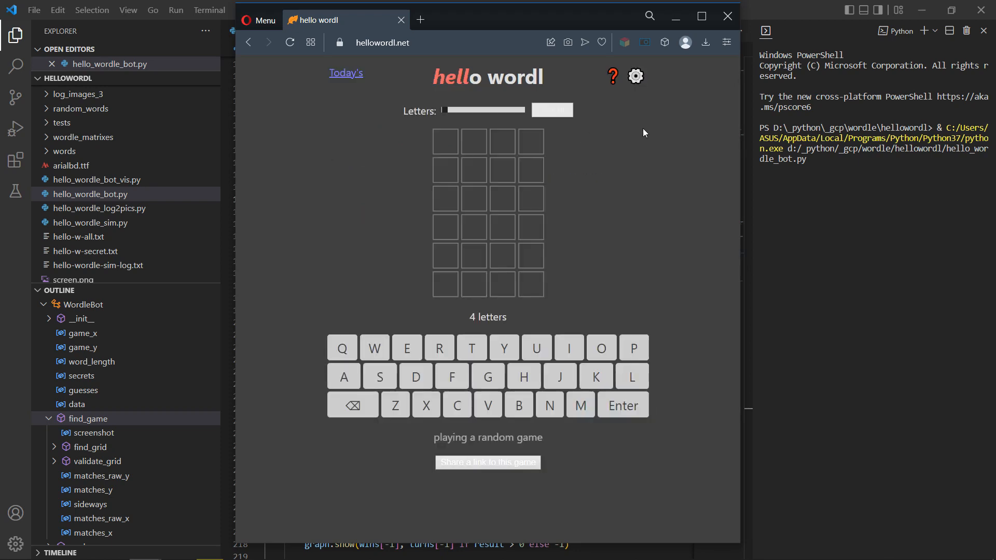